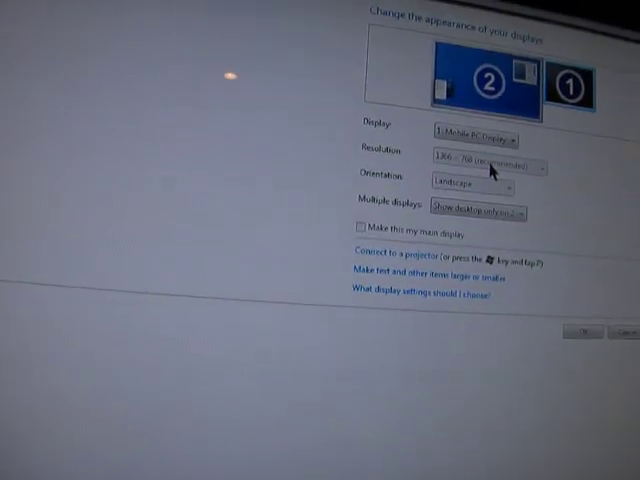
# Bring up the projector switcher showing Disconnect, Duplicate, Extend and Projector only
pyautogui.scroll(-3)
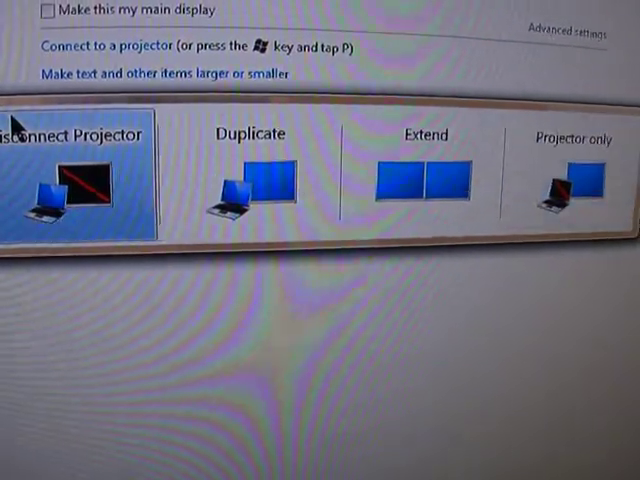
# Choose Extend so the desktop spreads across both displays
pyautogui.click(424, 176)
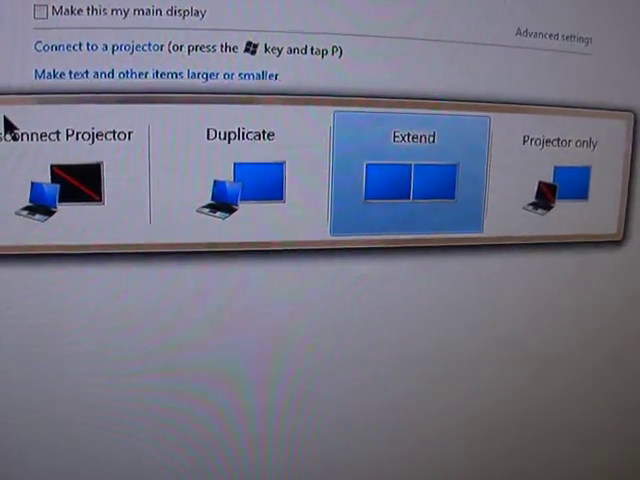